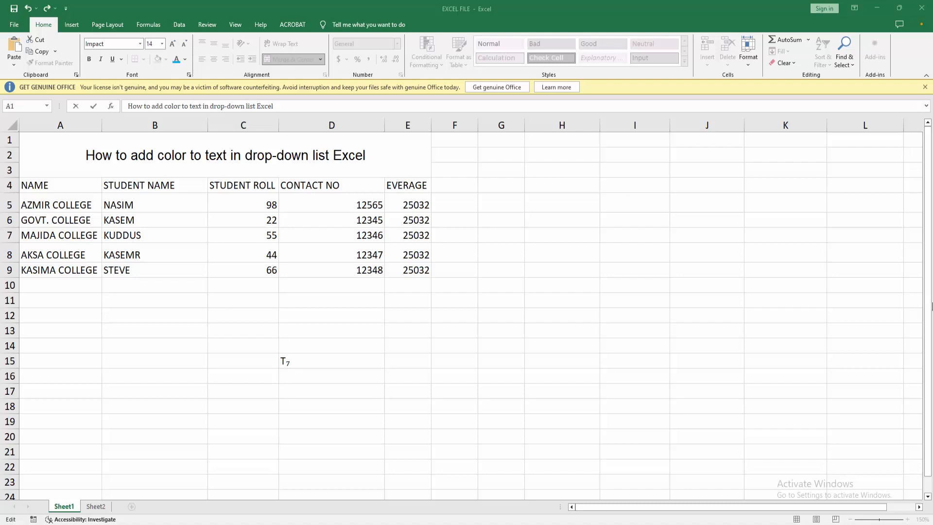
mouse_move(864, 147)
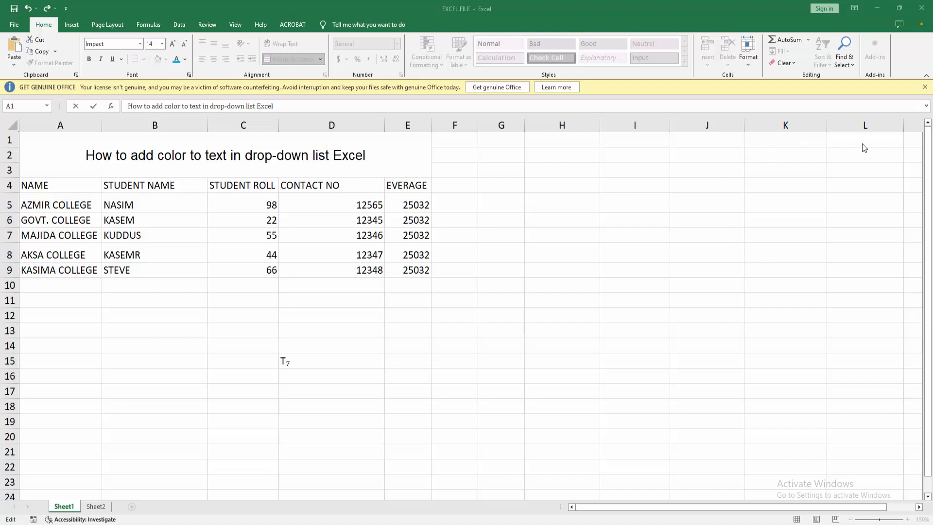
mouse_move(379, 232)
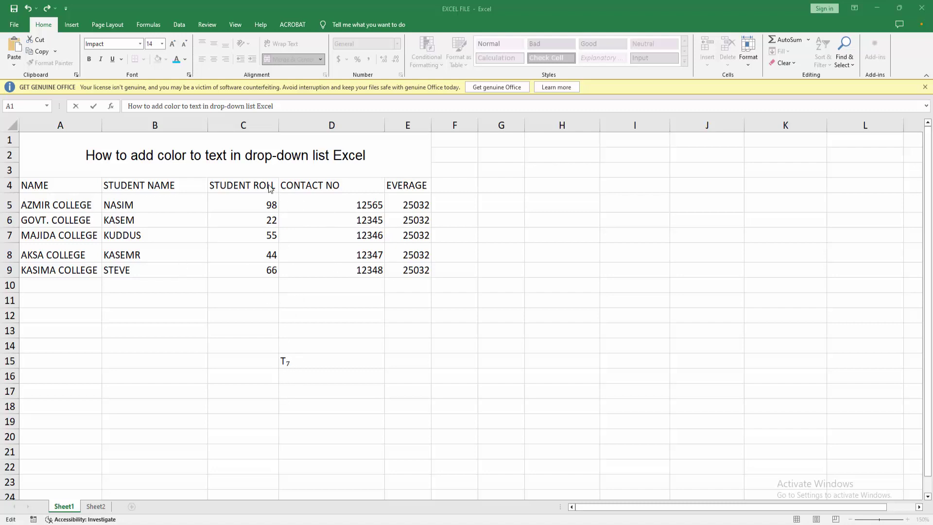
mouse_move(287, 230)
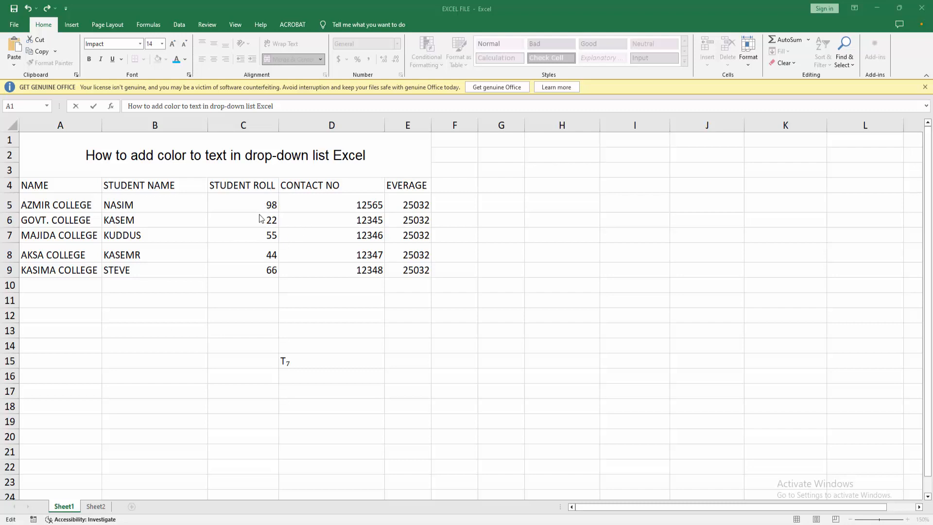
mouse_move(83, 14)
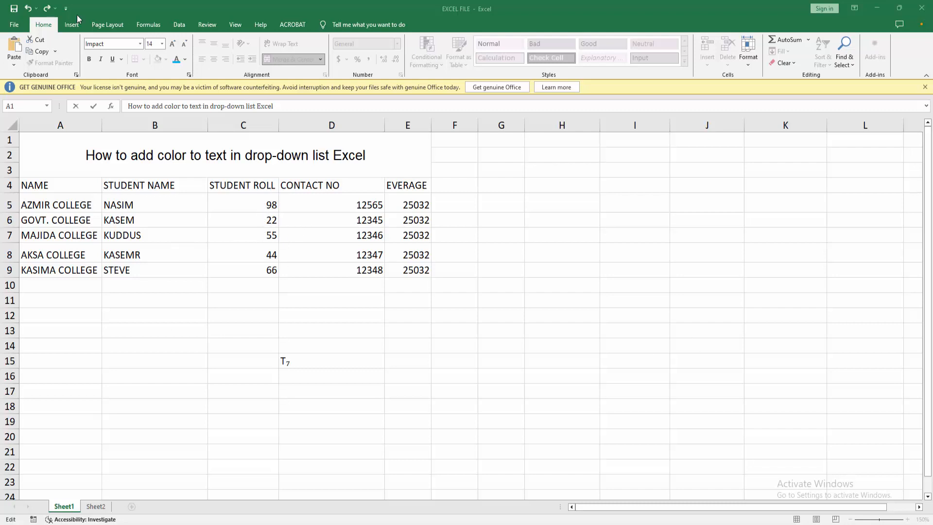
Insert a text box spanning columns H–K beside the student table.
click(72, 24)
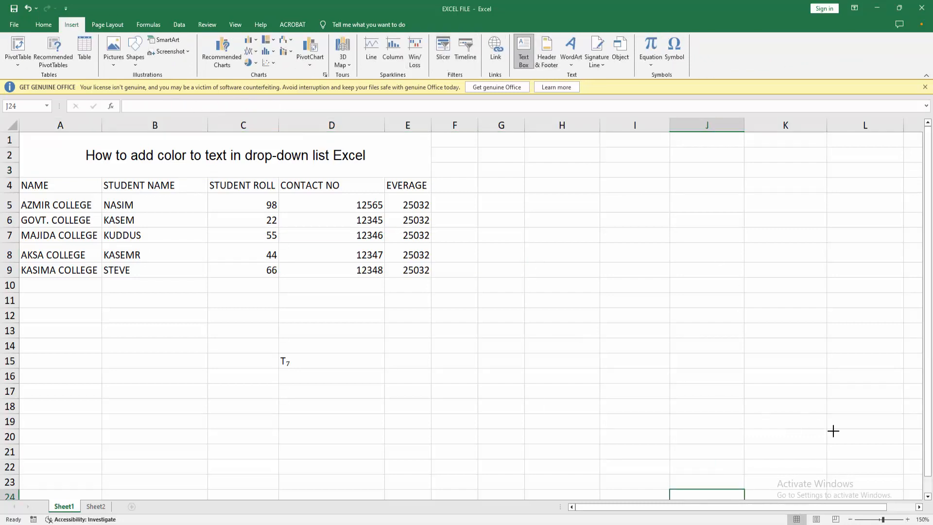
drag(541, 262, 790, 441)
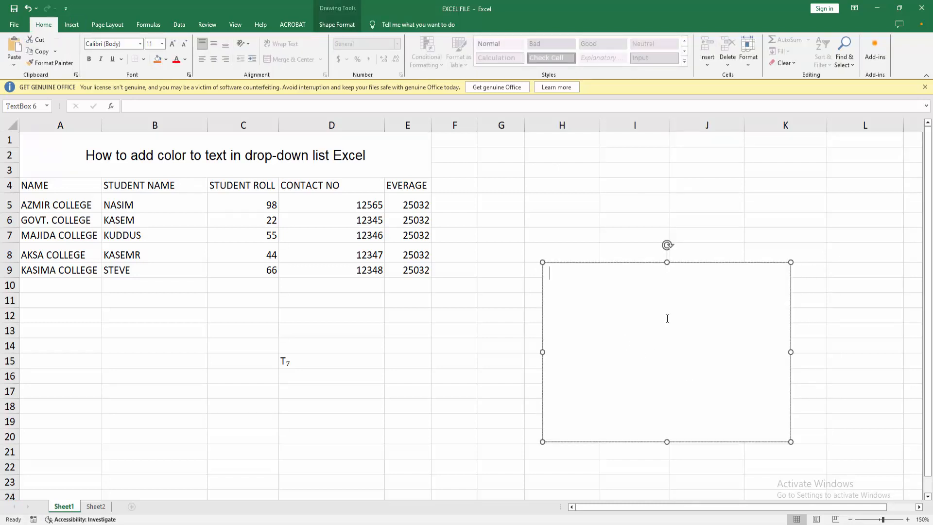
Type 'TEXT' into the new text box.
text(te)
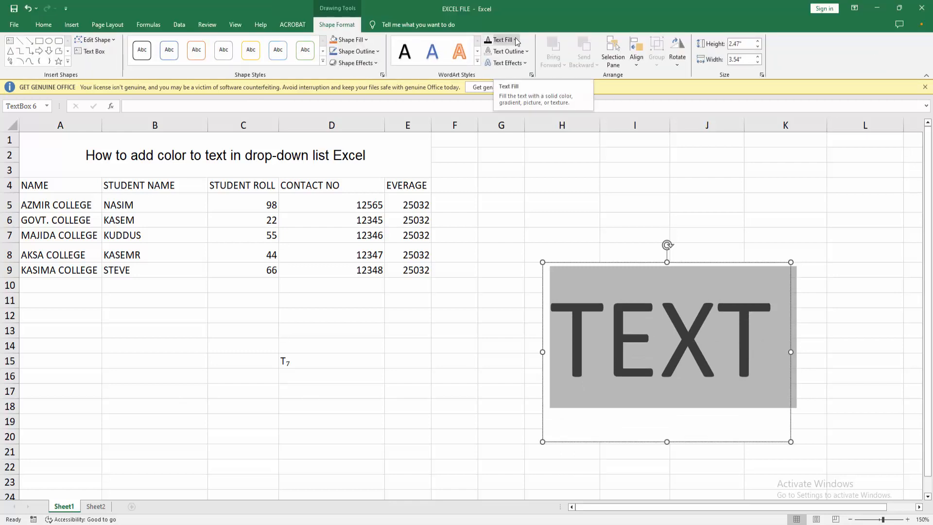
Apply a green theme colour as the Text Fill, then reopen the Text Fill palette.
click(501, 40)
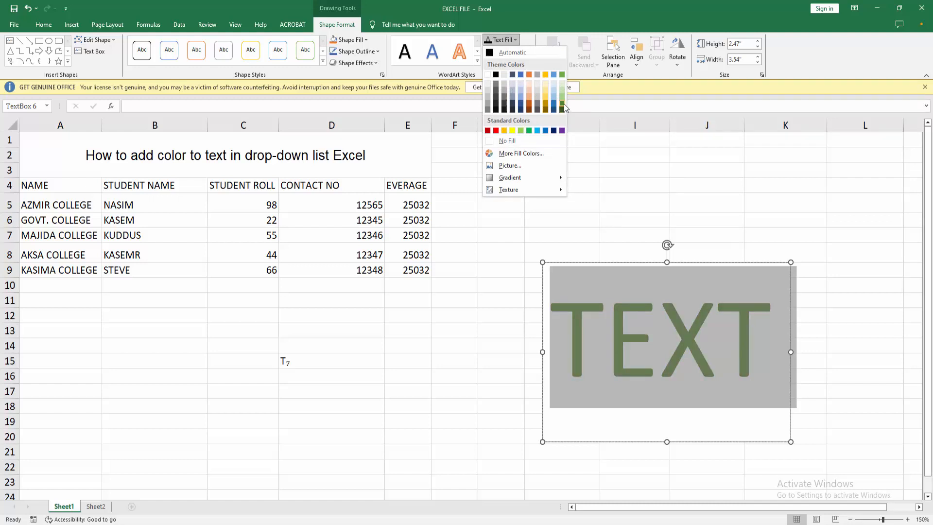
click(560, 102)
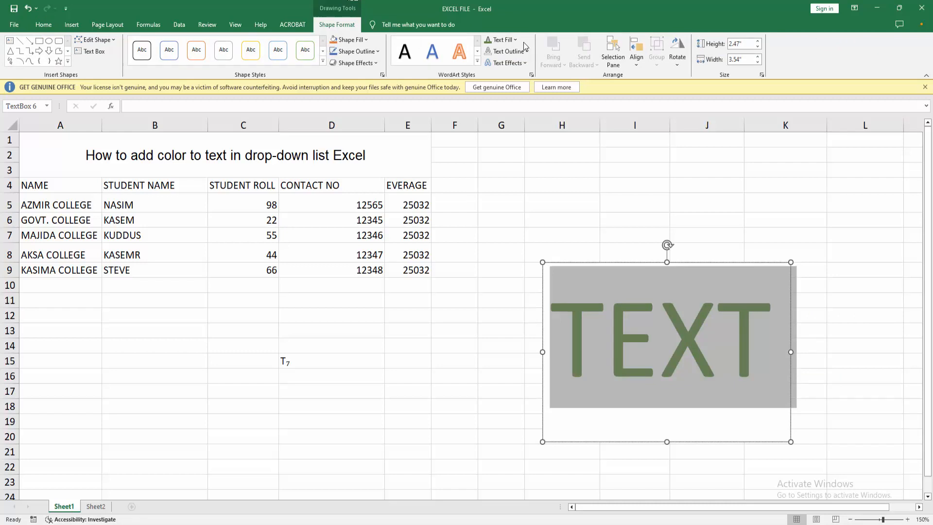
click(513, 39)
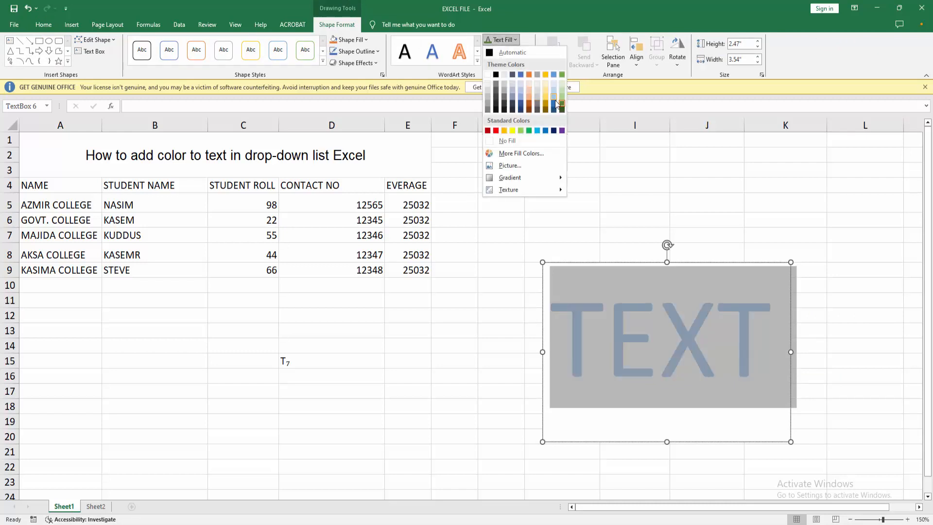